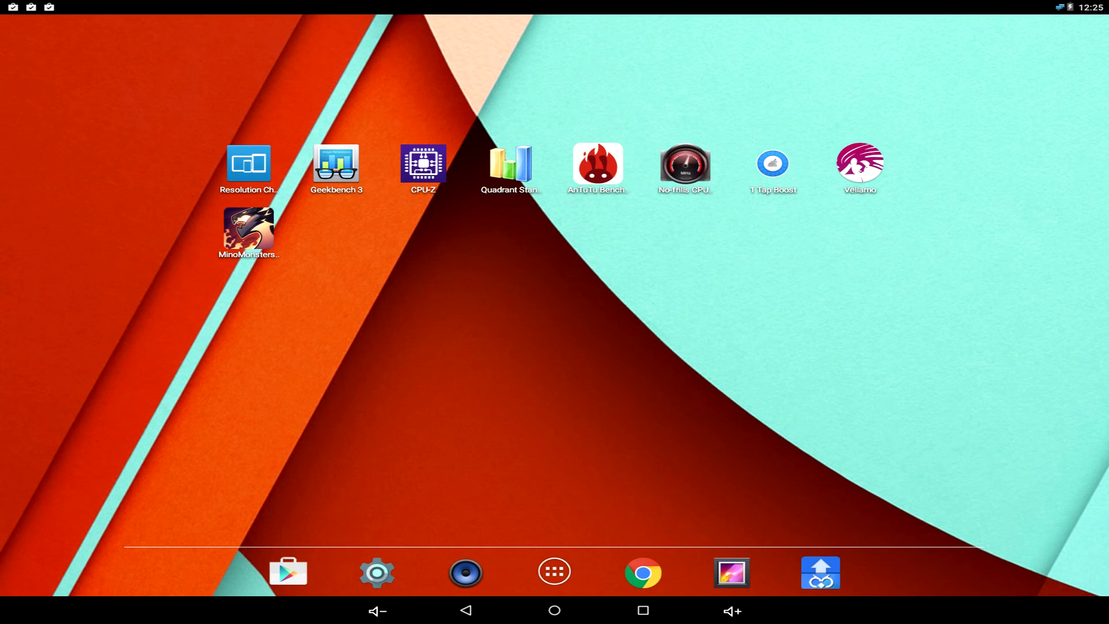
mouse_move(452, 166)
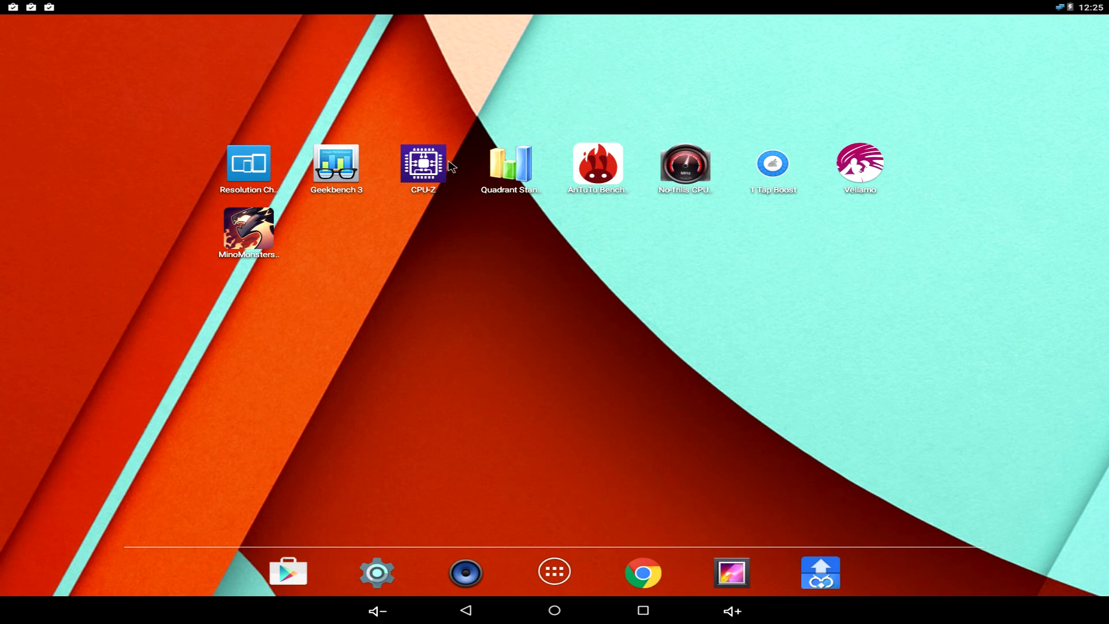
Launch CPU-Z and review the SoC processor/GPU details and the Device RAM and screen specs.
left_click(423, 163)
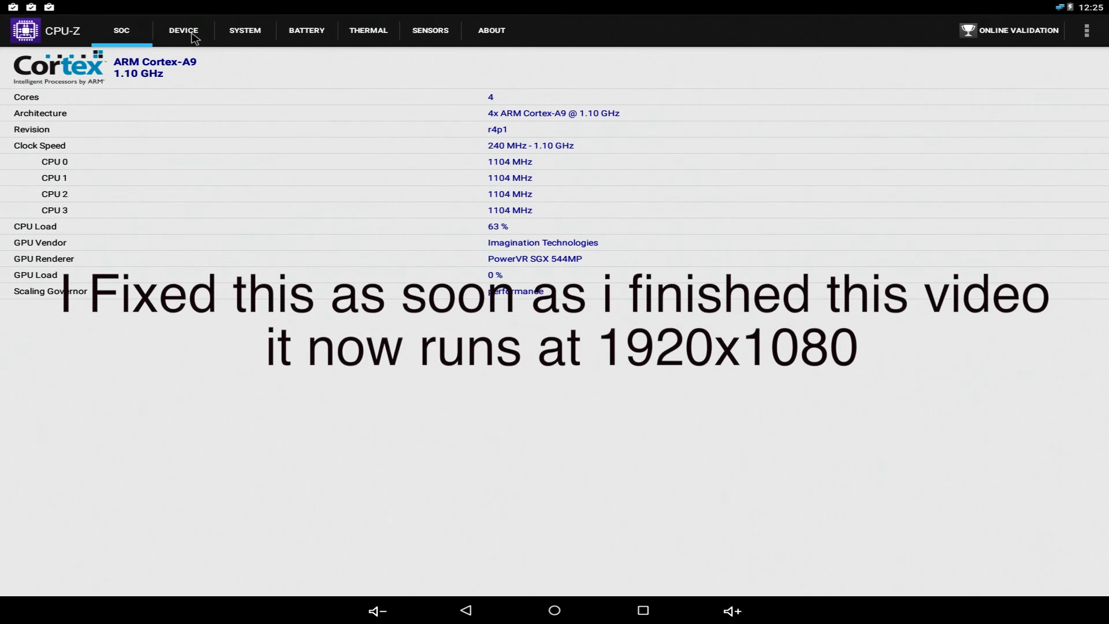
left_click(184, 30)
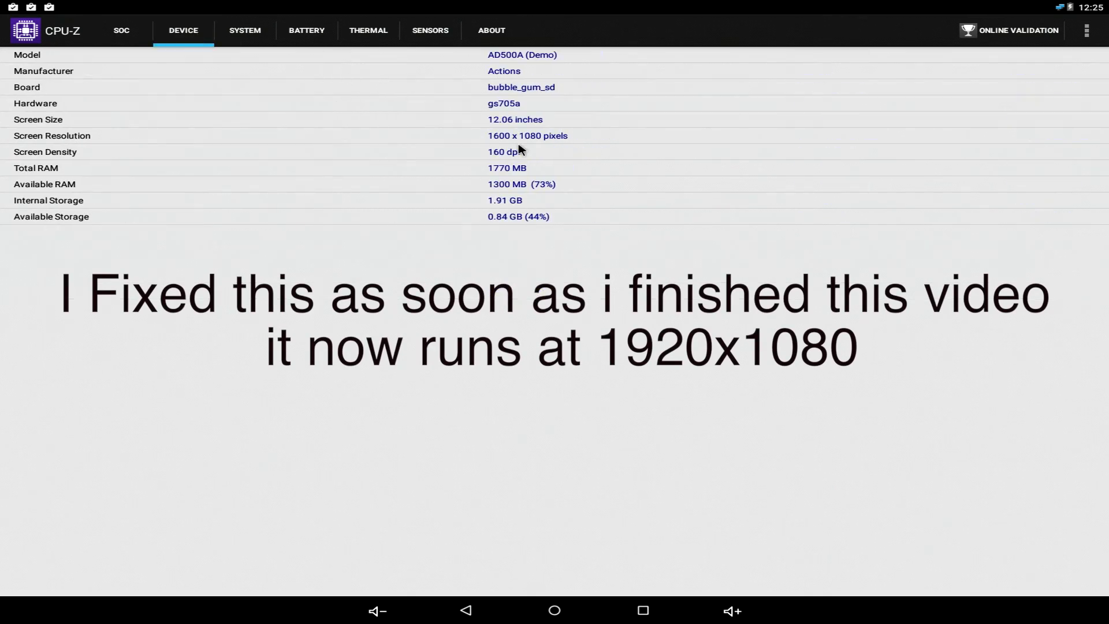
mouse_move(559, 235)
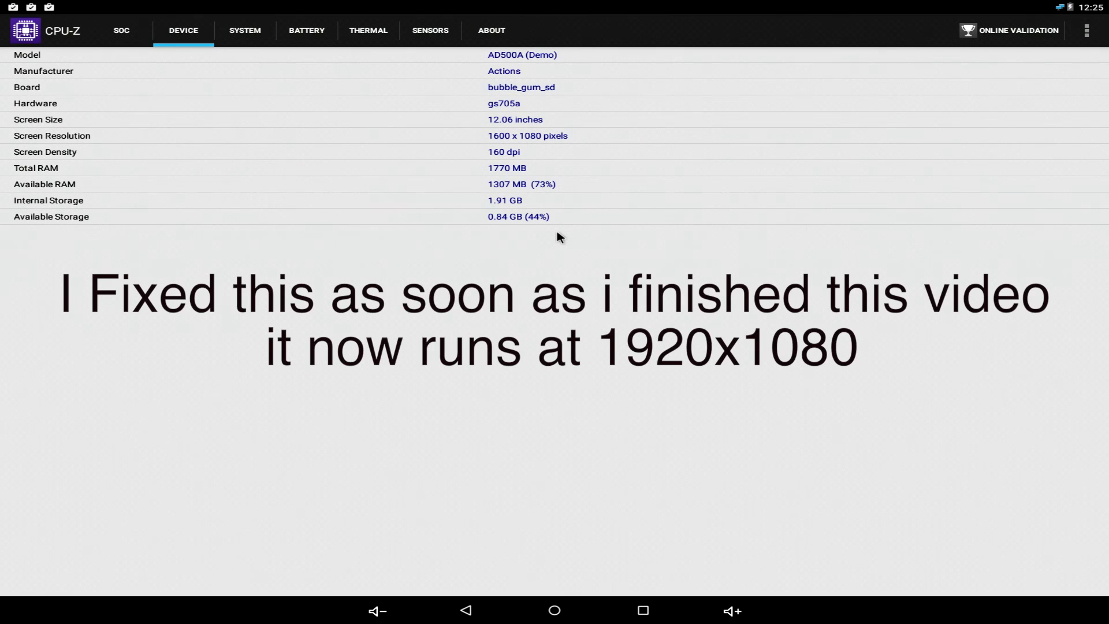
mouse_move(532, 128)
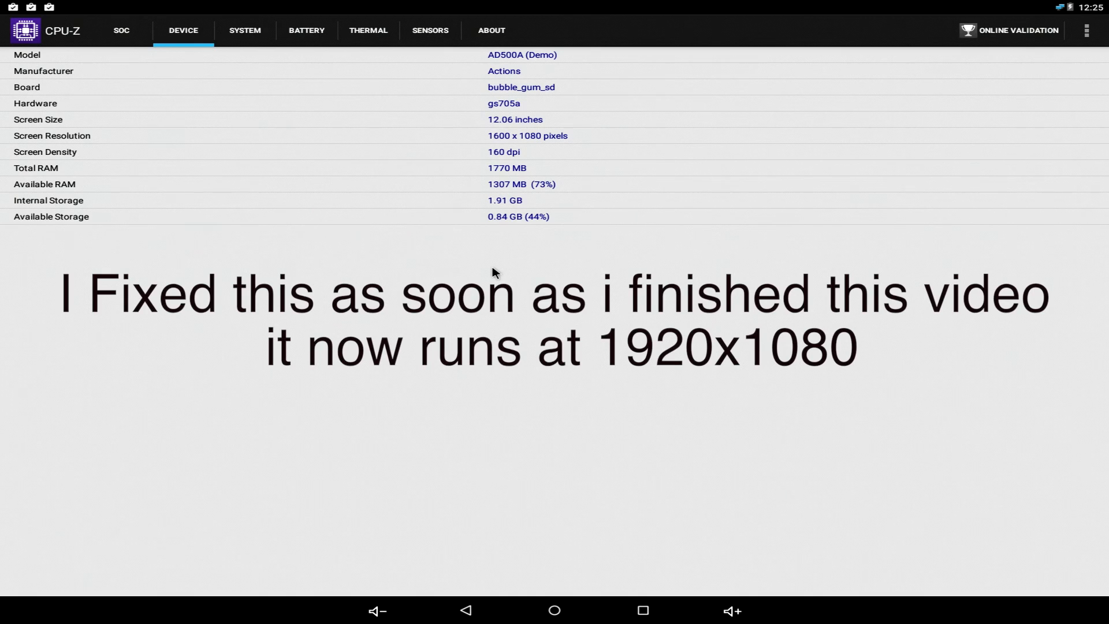
left_click(121, 30)
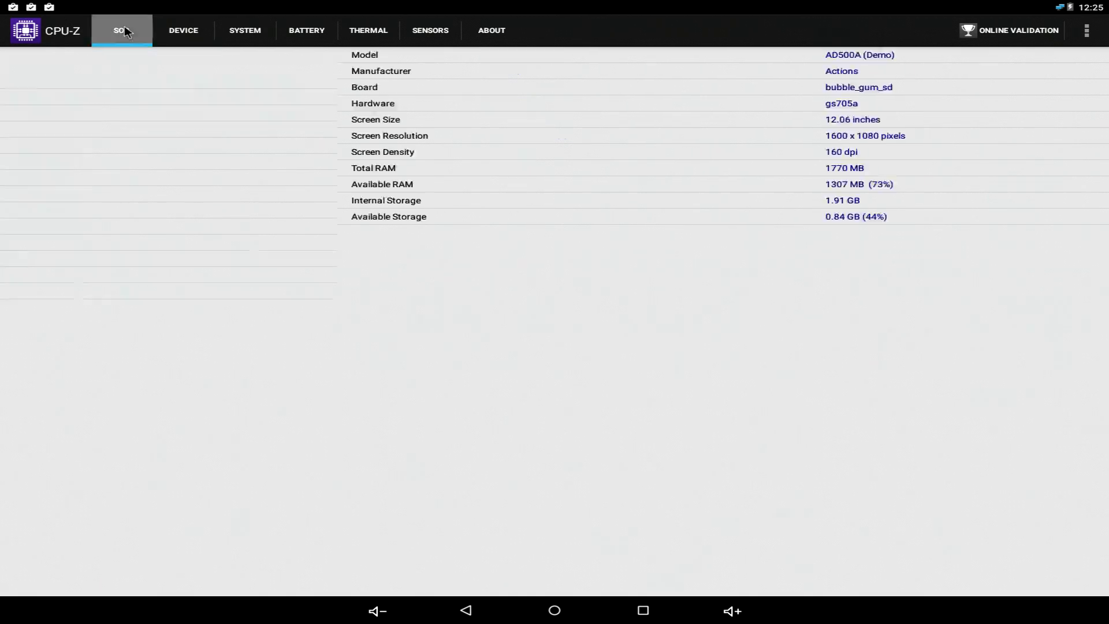
left_click(121, 30)
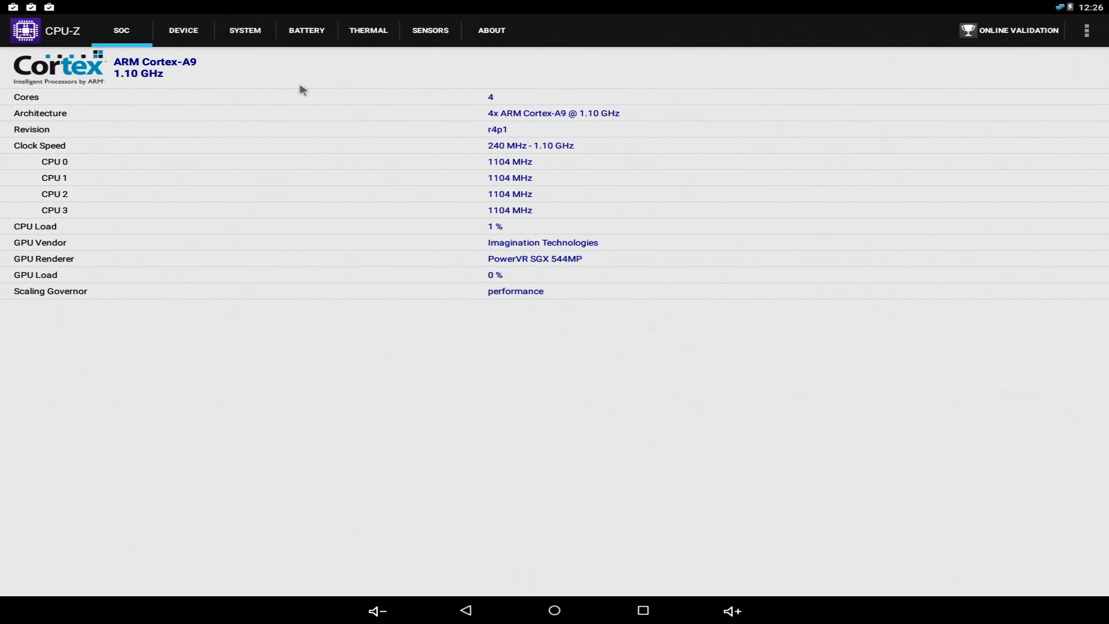
Check the Device, System (Android 5.1.1) and Thermal (82.0 °C) readings, then return home.
left_click(184, 30)
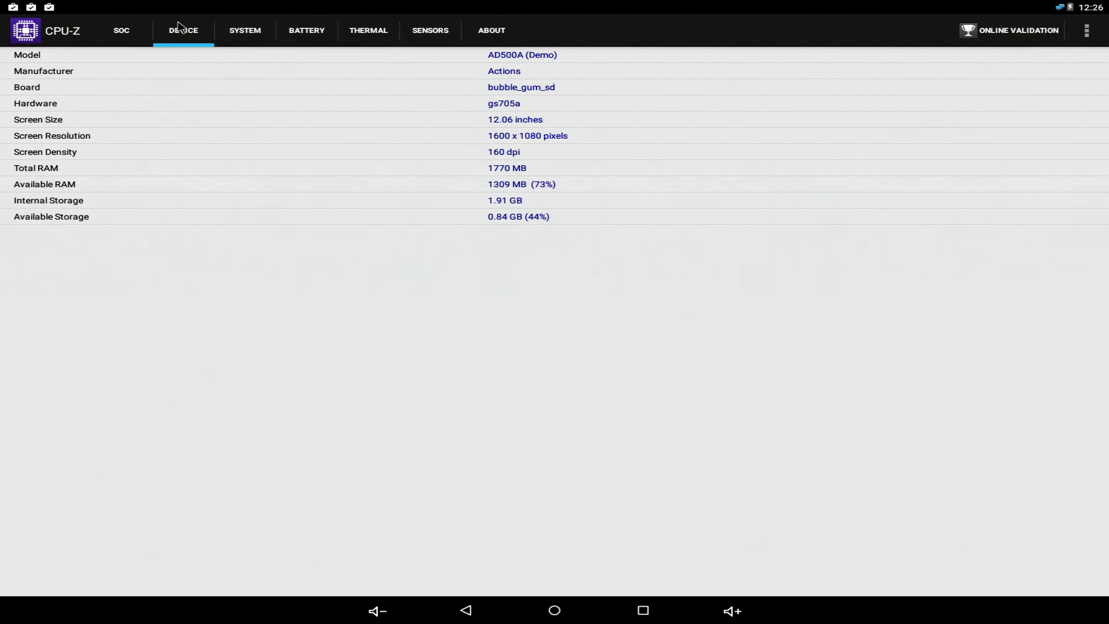
mouse_move(508, 229)
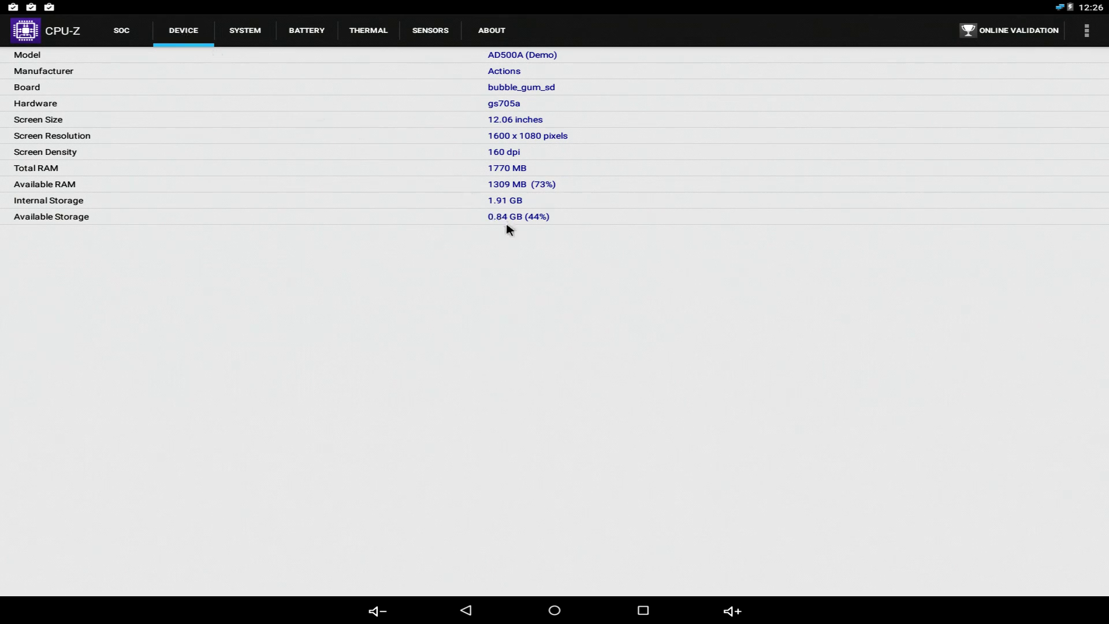
mouse_move(247, 34)
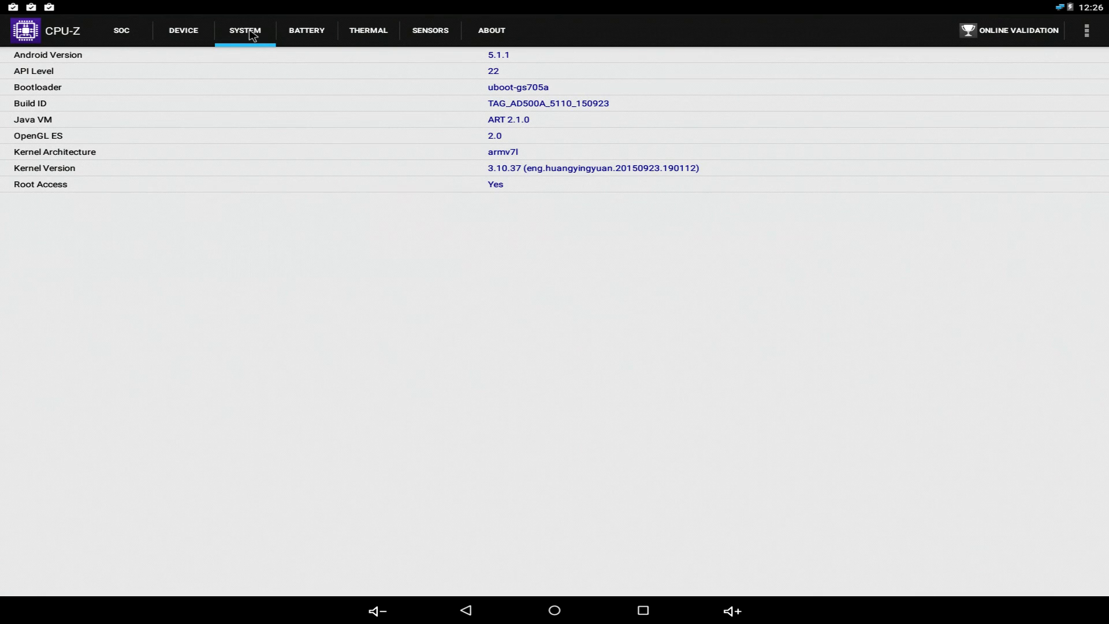
mouse_move(331, 32)
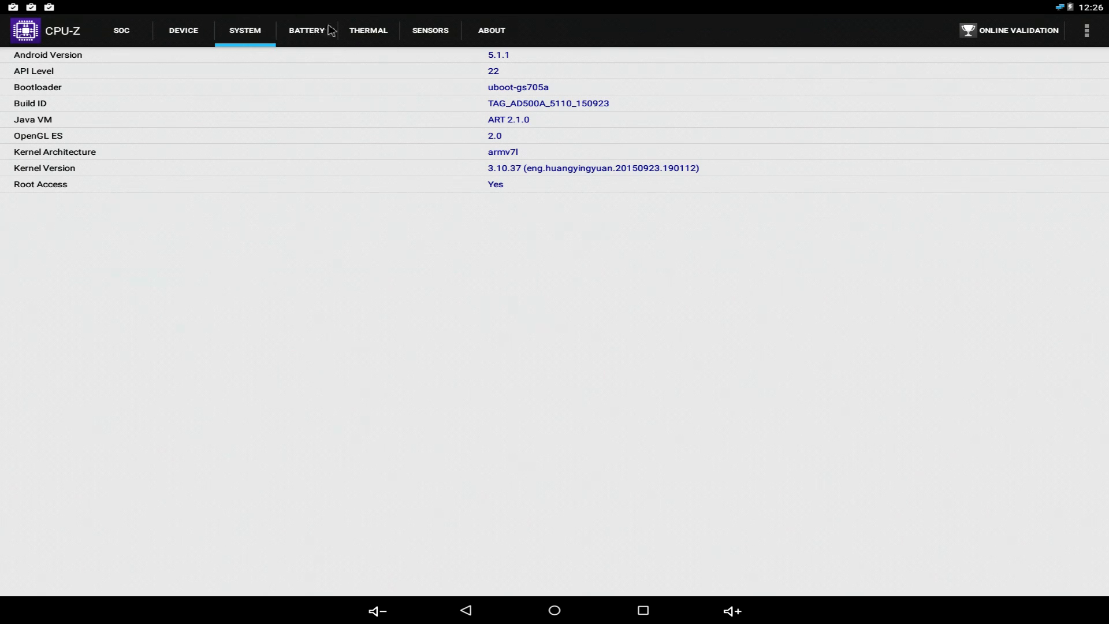
left_click(367, 30)
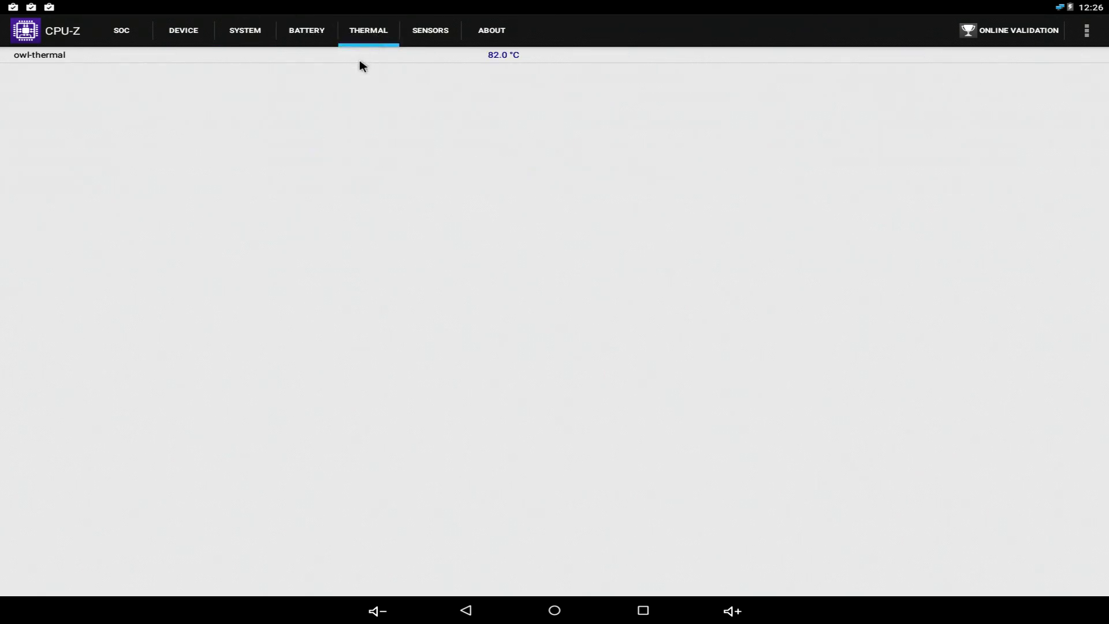
left_click(553, 610)
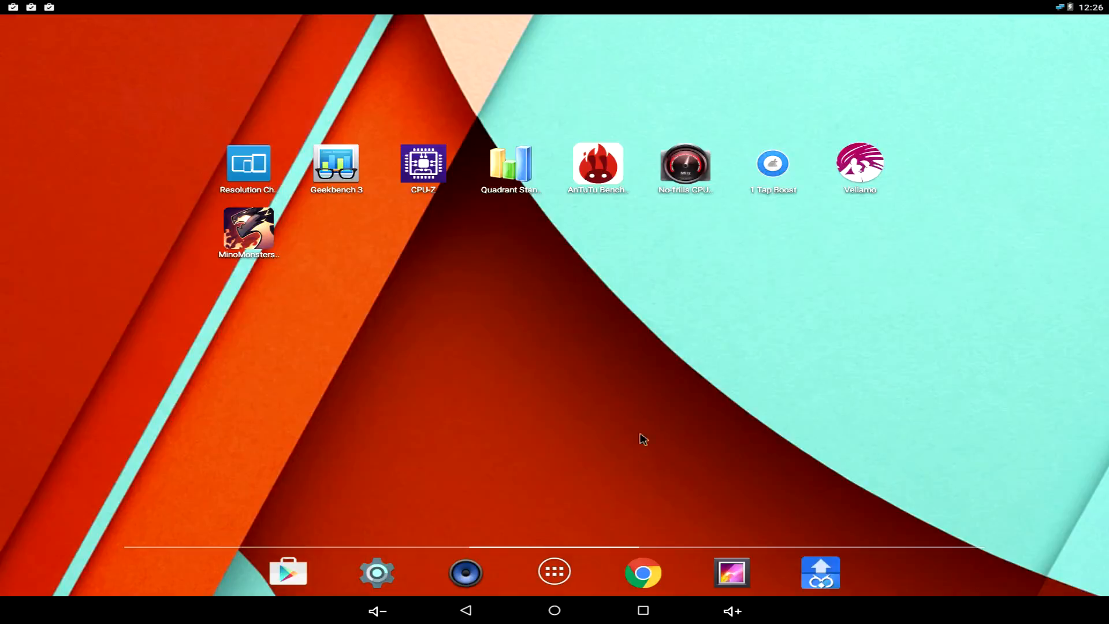
mouse_move(560, 336)
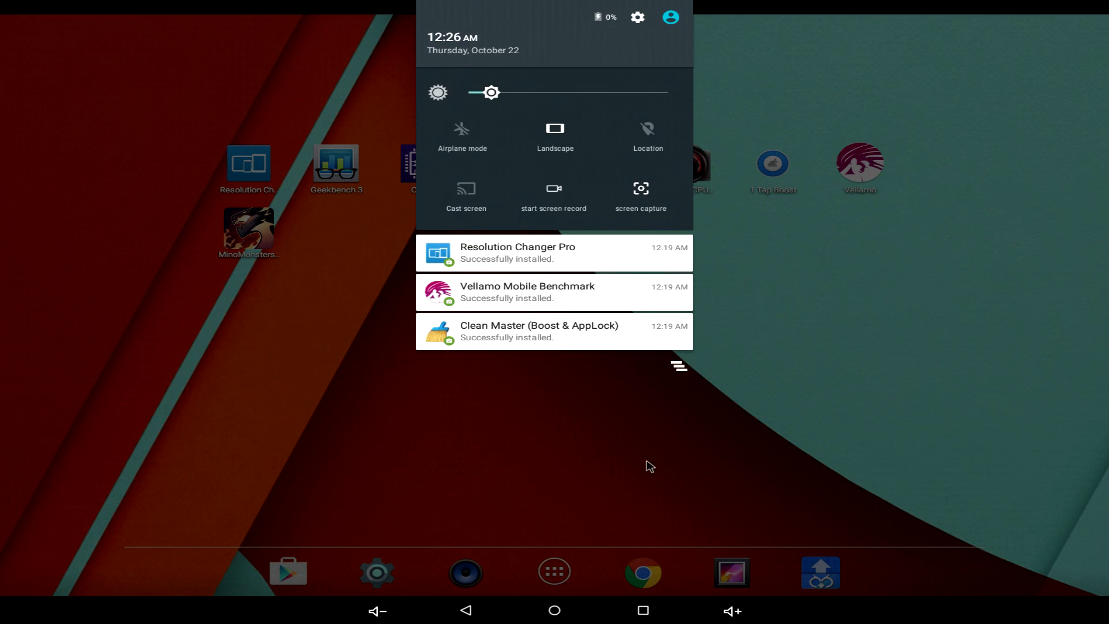
mouse_move(505, 65)
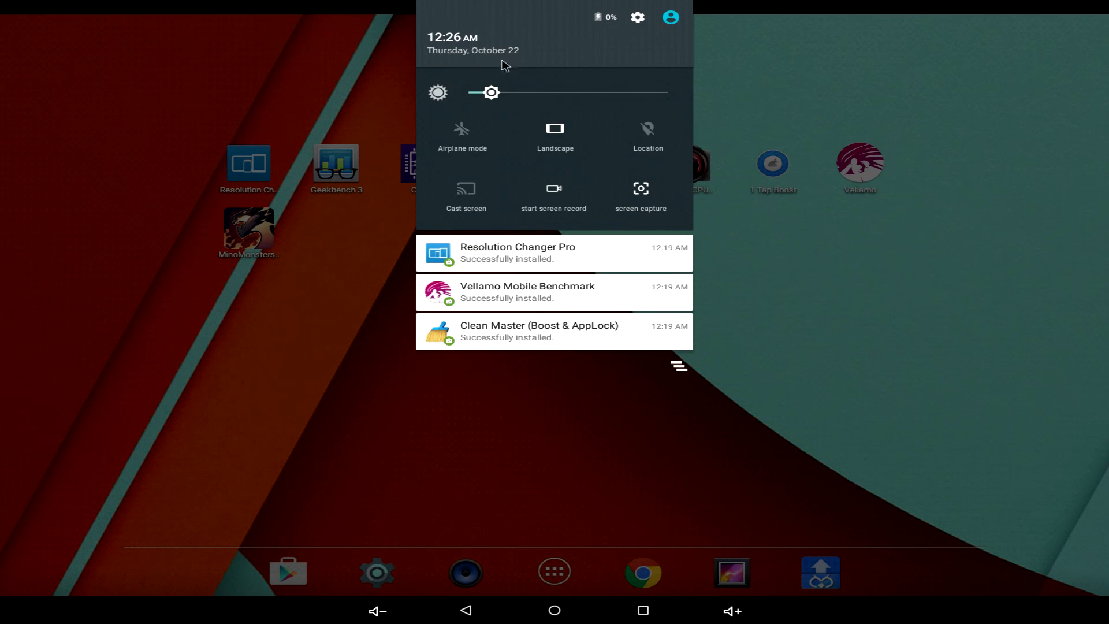
Confirm model AD500A, Android 5.1.1 and kernel 3.10.37 in About tablet, then return home.
left_click(637, 17)
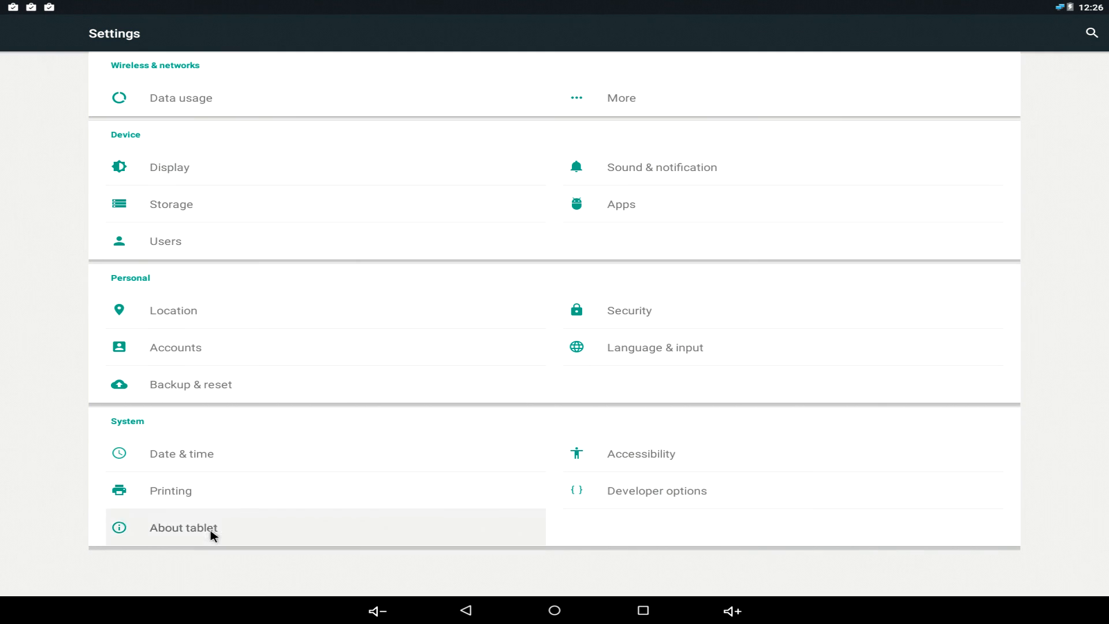
left_click(184, 527)
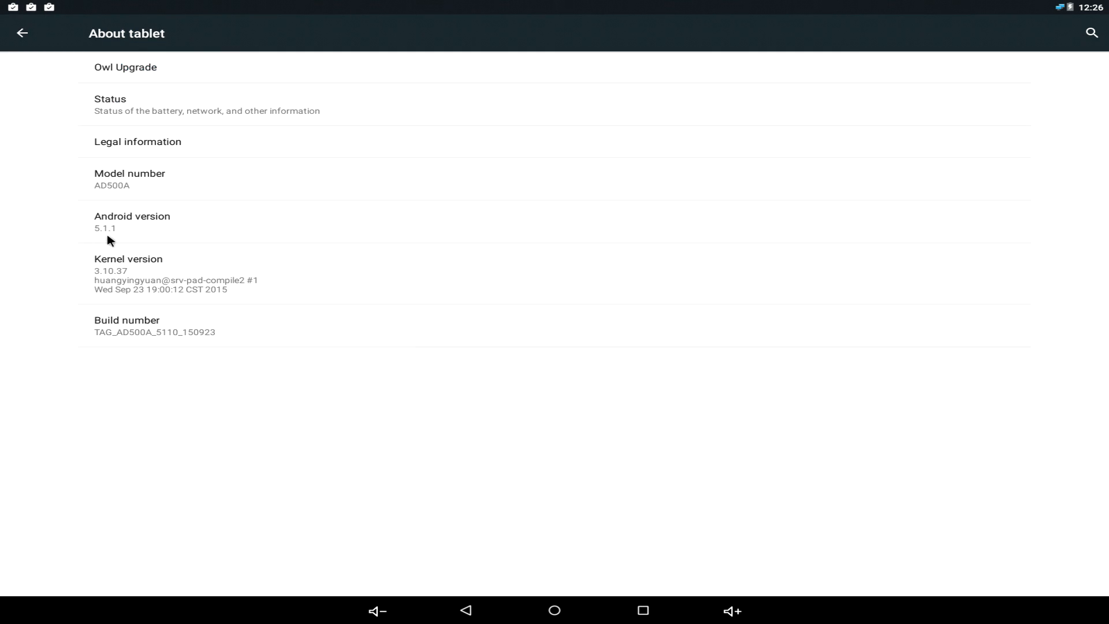
mouse_move(556, 622)
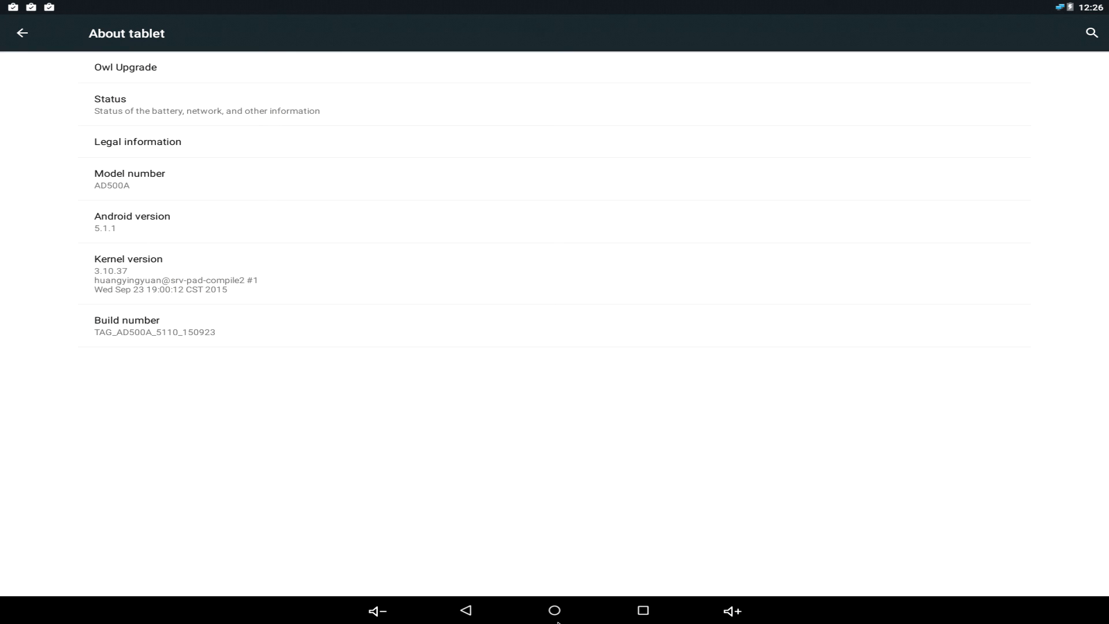
left_click(554, 610)
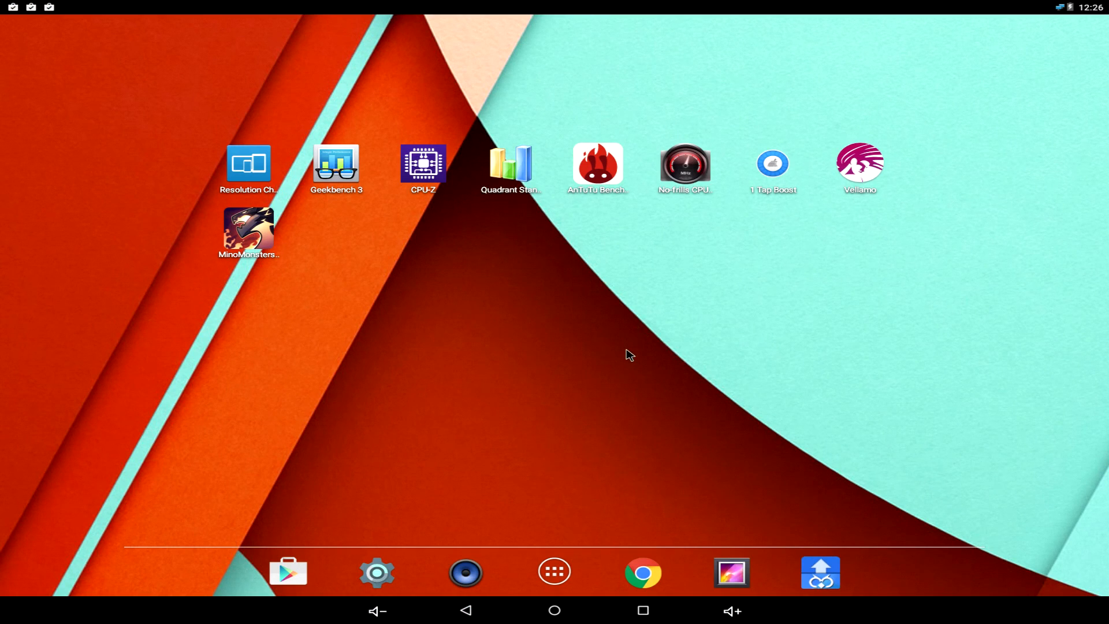
mouse_move(398, 220)
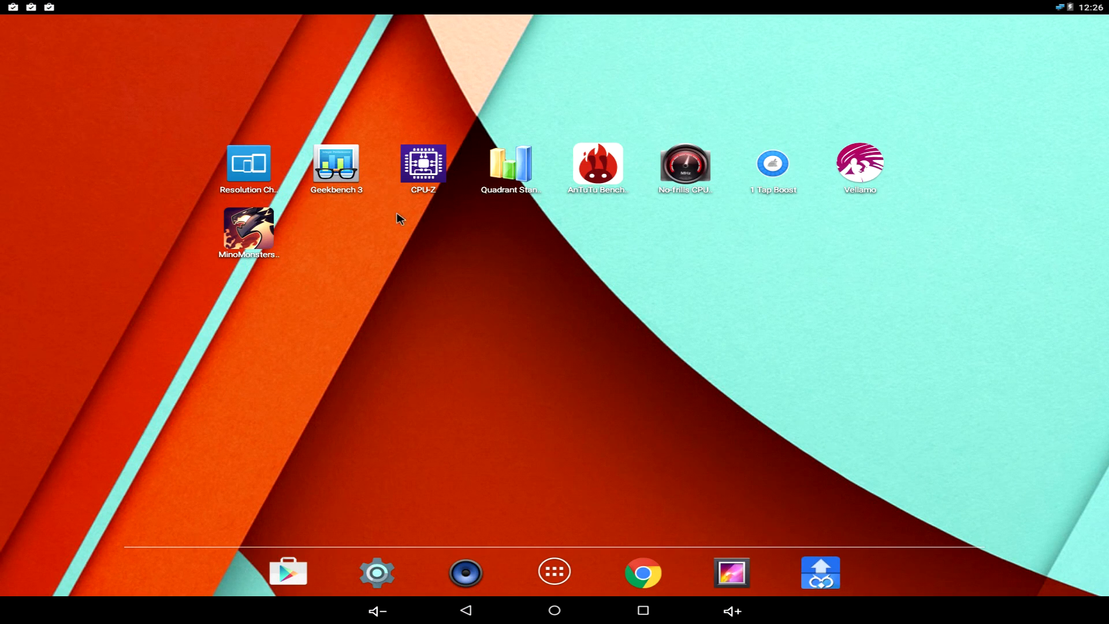
mouse_move(616, 167)
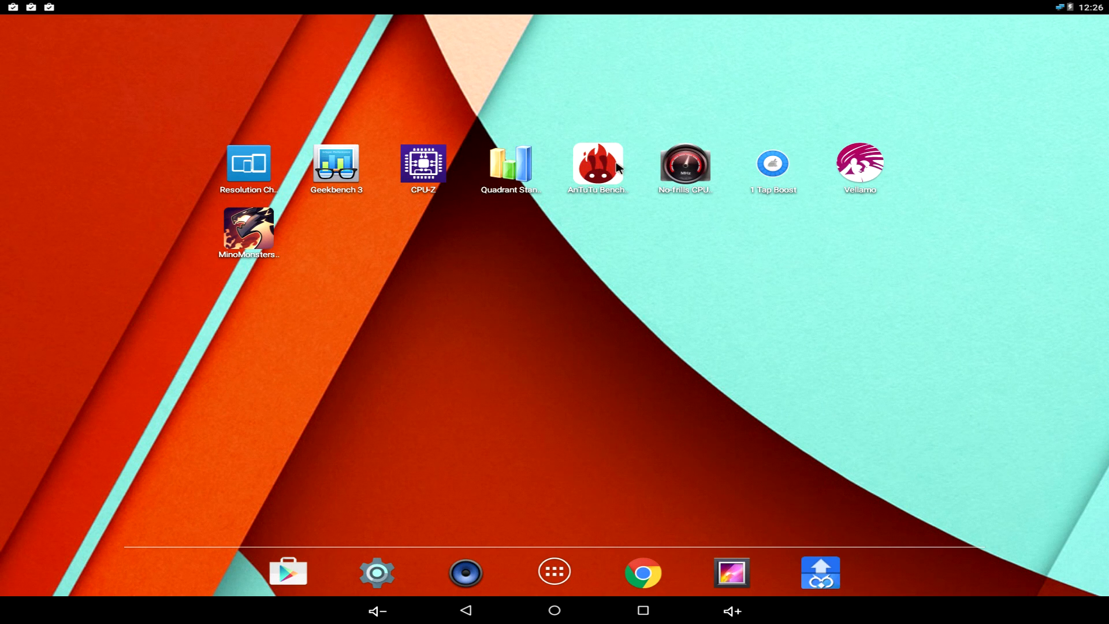
mouse_move(585, 168)
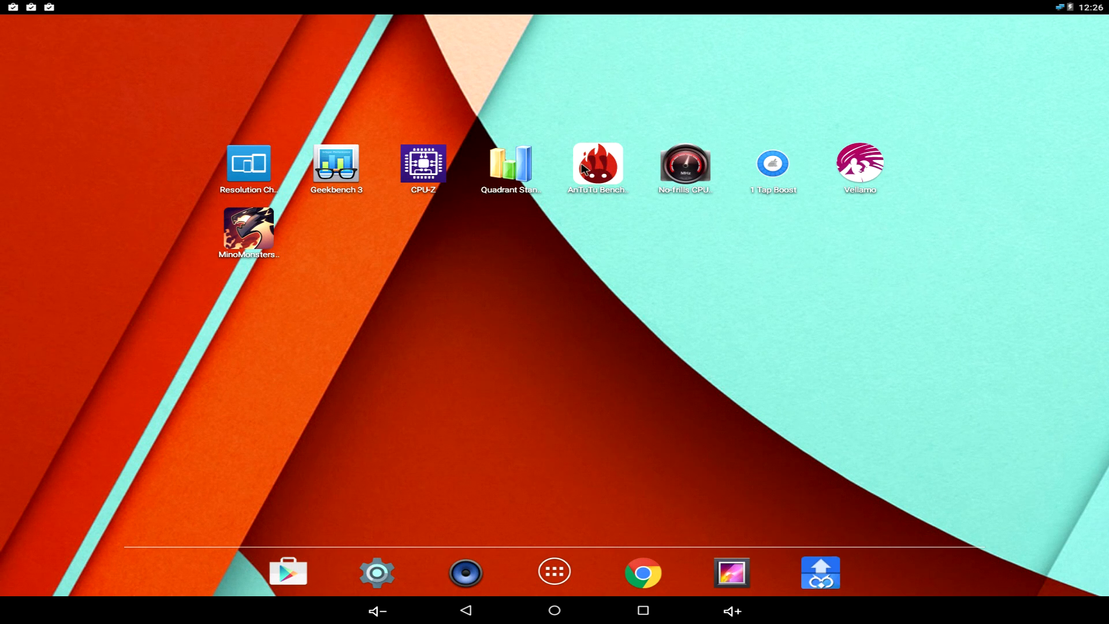
View AnTuTu v5.7.1's device info and the ranking chart showing My AD500A: 23006, then return home.
left_click(596, 161)
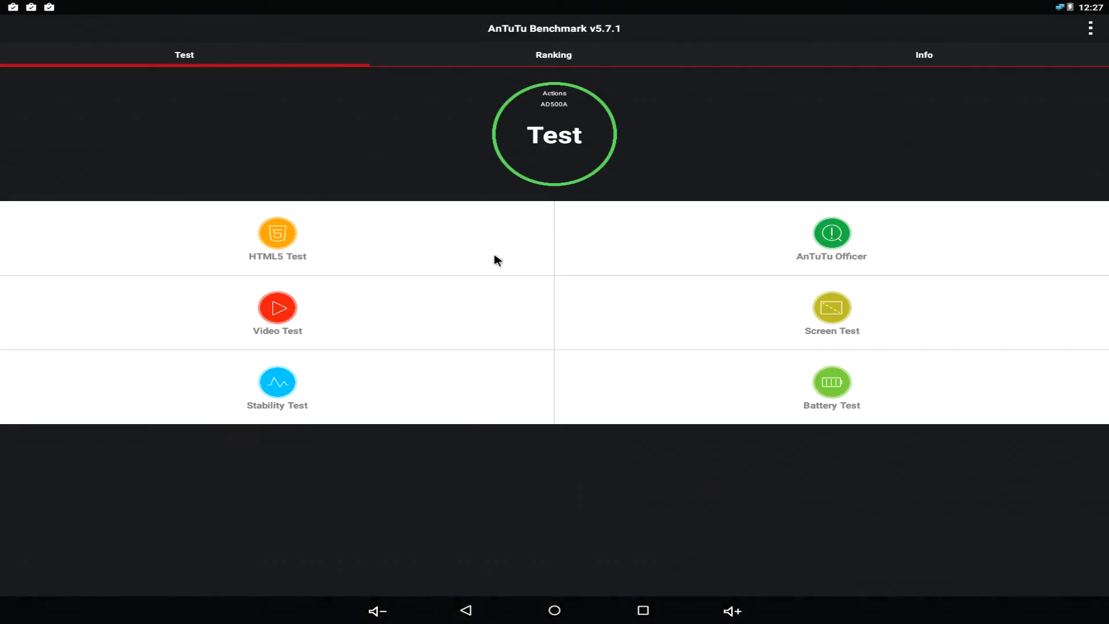
left_click(554, 134)
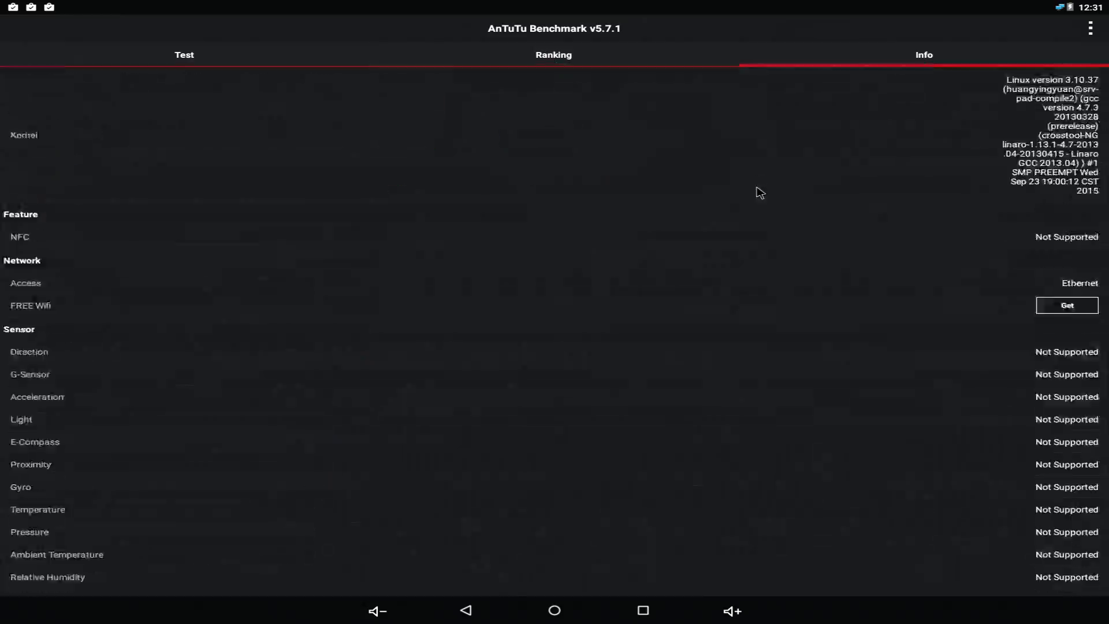
left_click(184, 54)
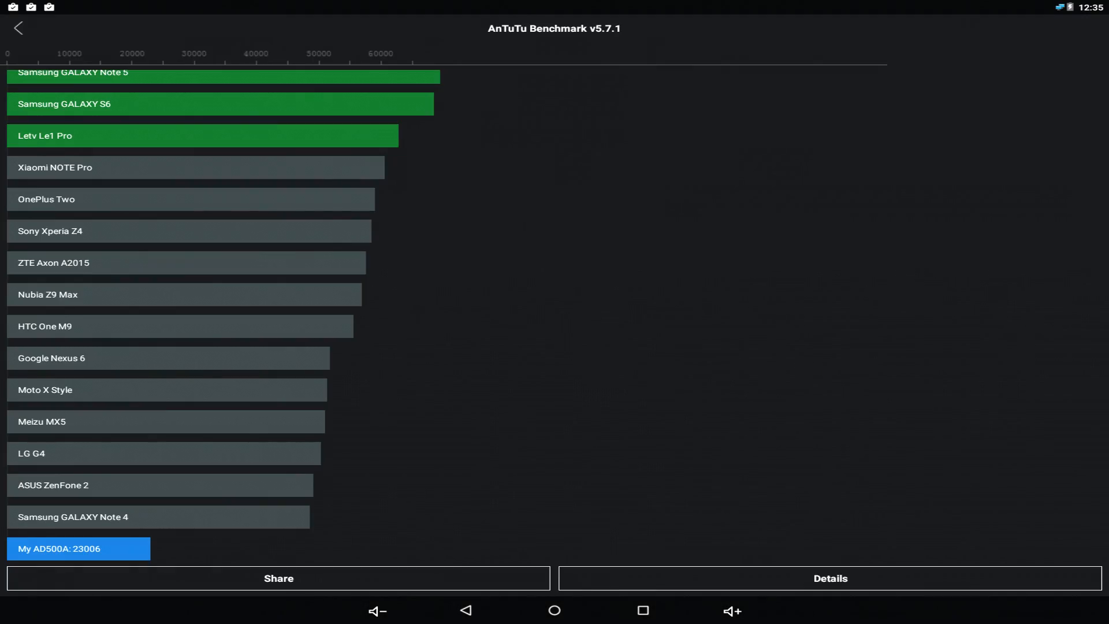
mouse_move(1013, 404)
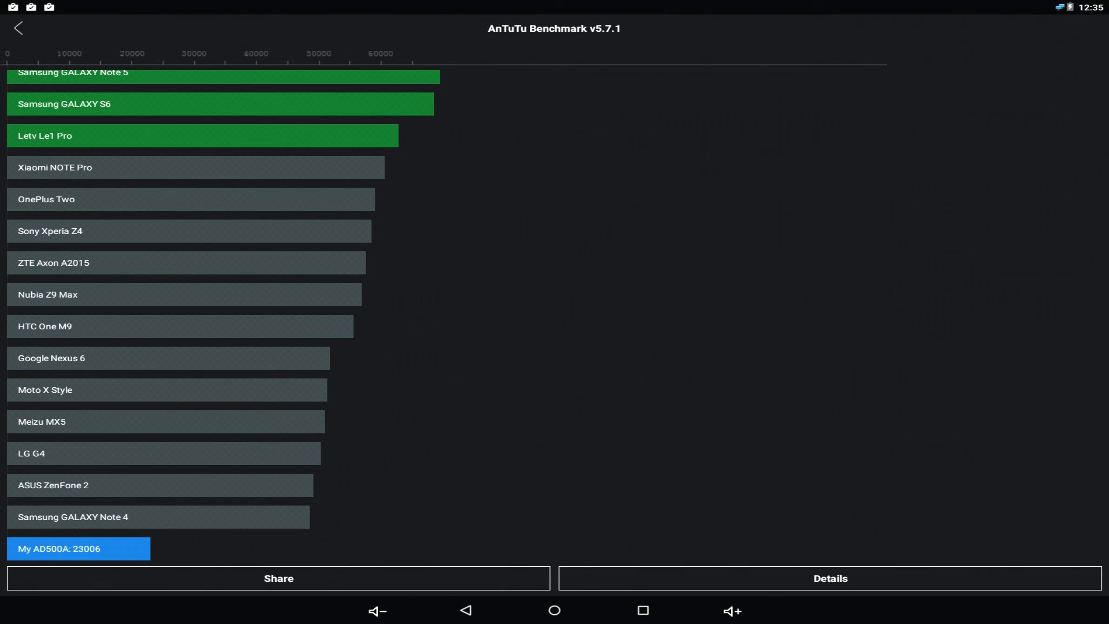
left_click(553, 610)
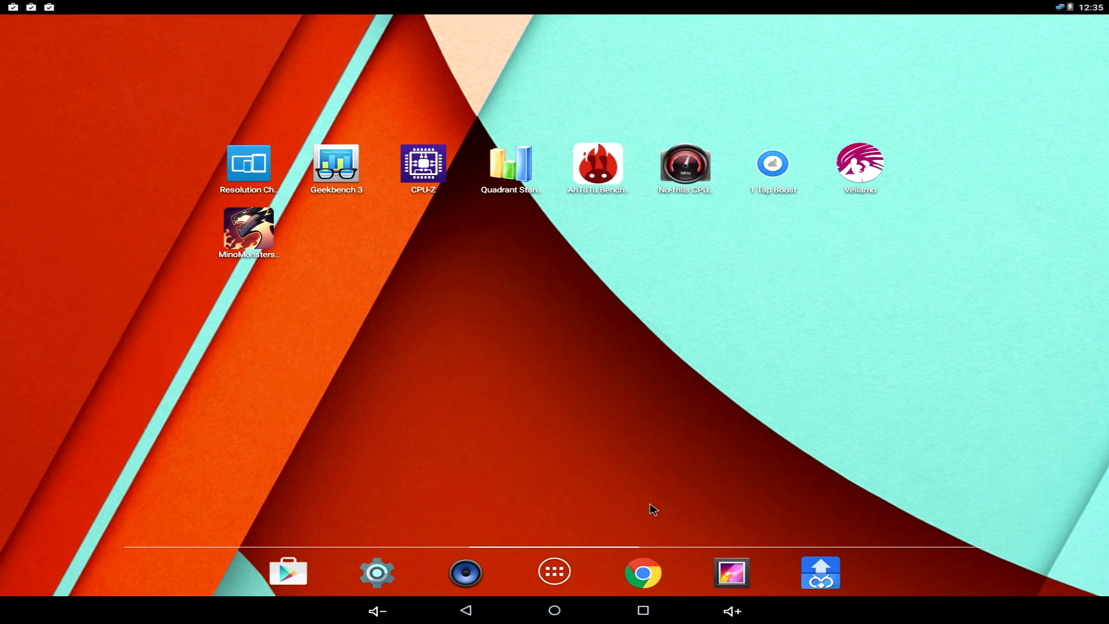
Search 'sunspider' in Chrome, run the webkit SunSpider 1.0.2 test to a 2687.5 ms total, then return home.
left_click(643, 572)
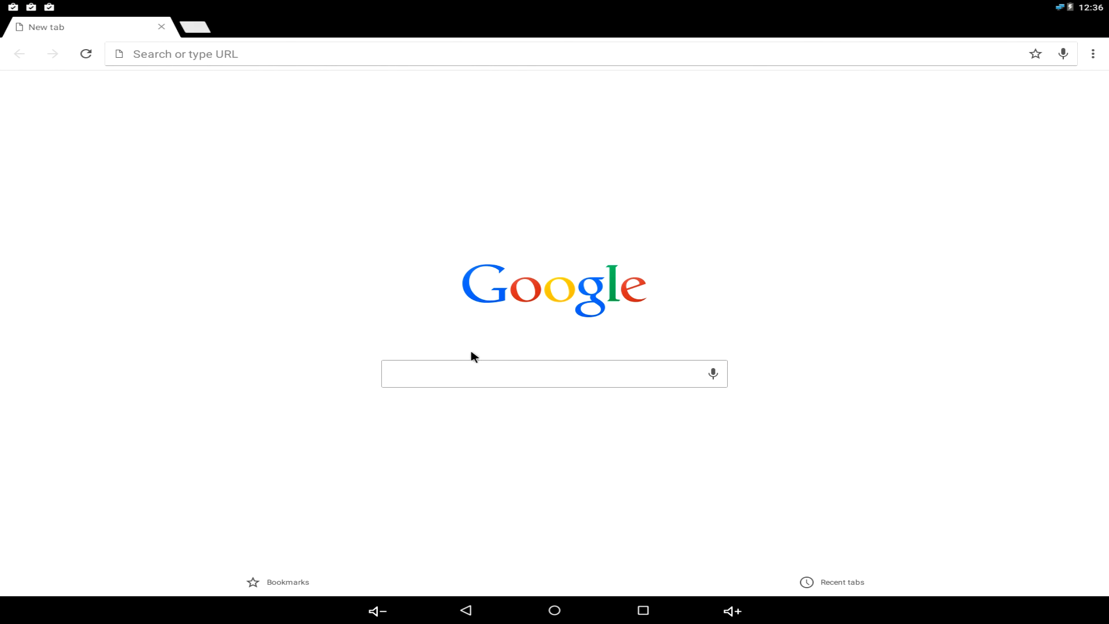
type("sunspider")
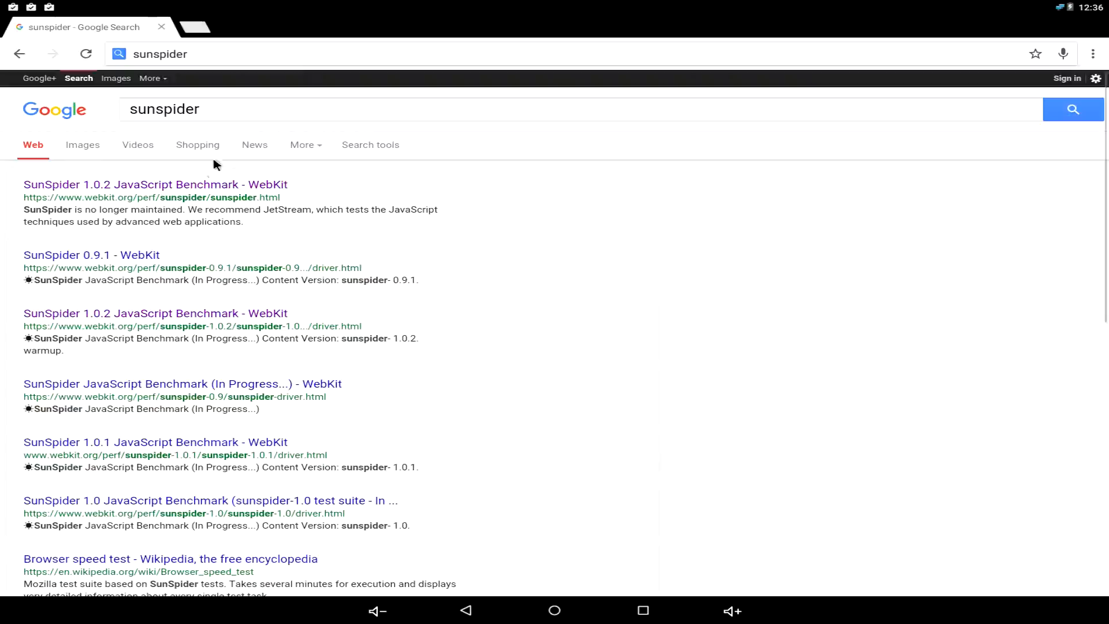
left_click(153, 185)
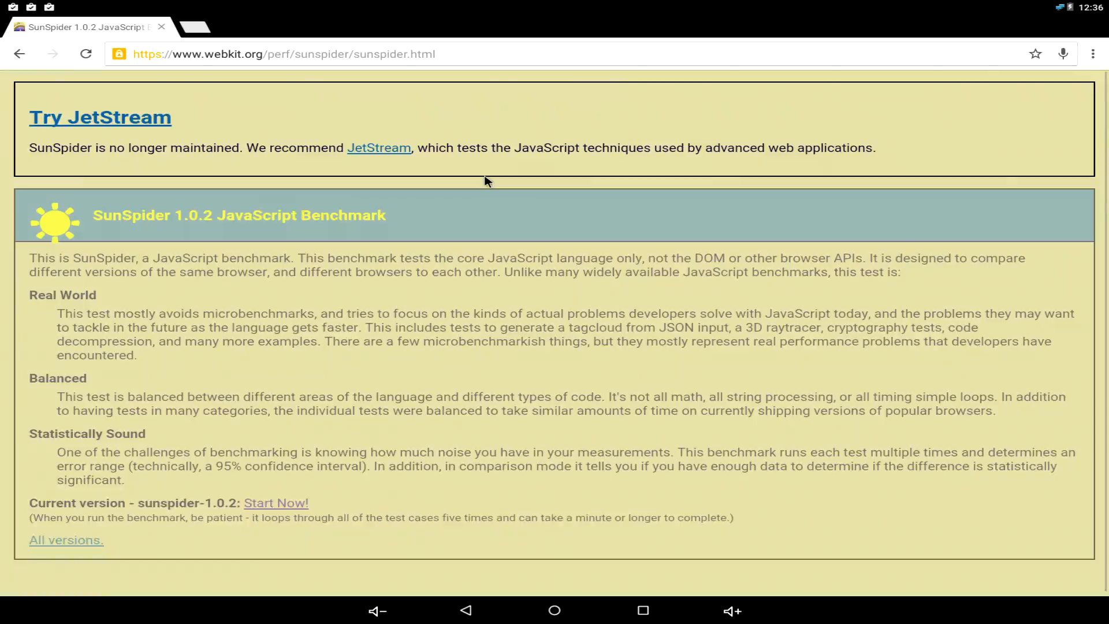
mouse_move(269, 487)
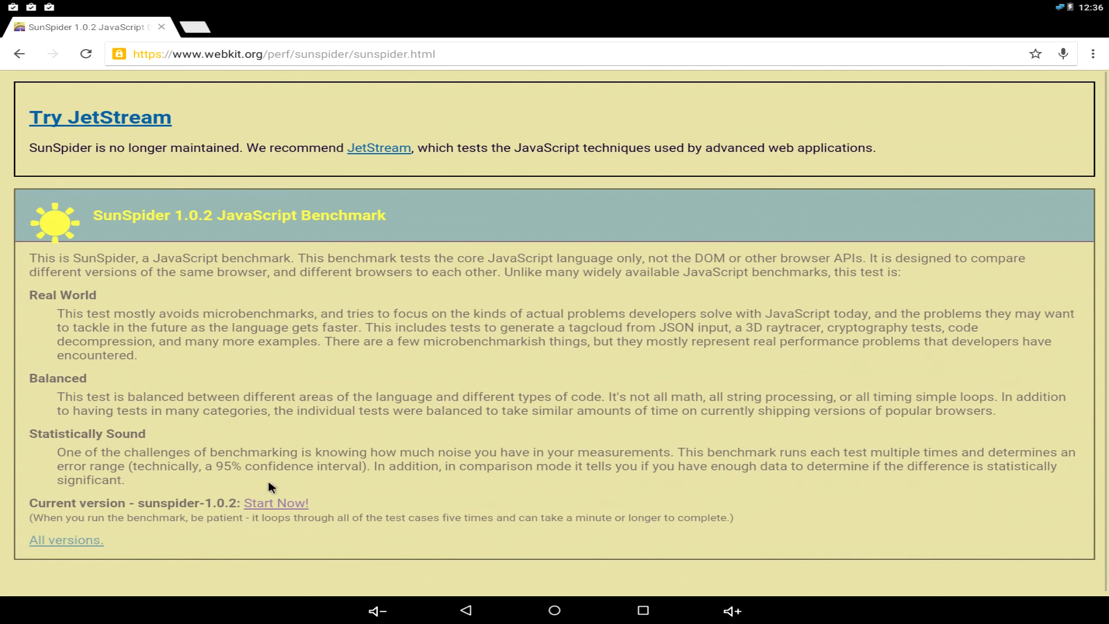
mouse_move(286, 509)
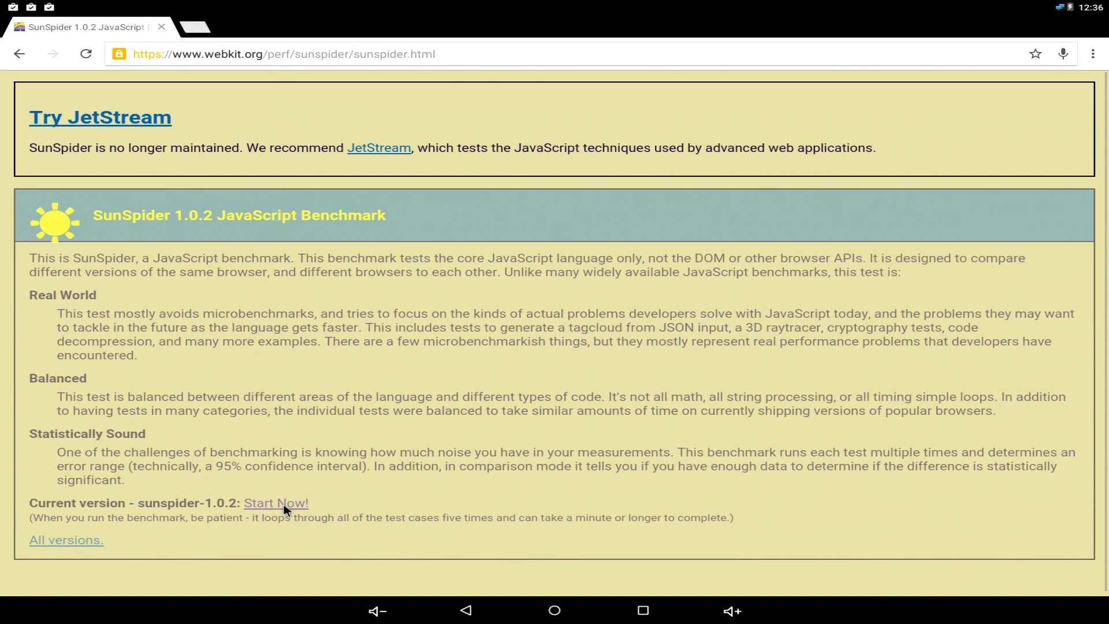
left_click(275, 503)
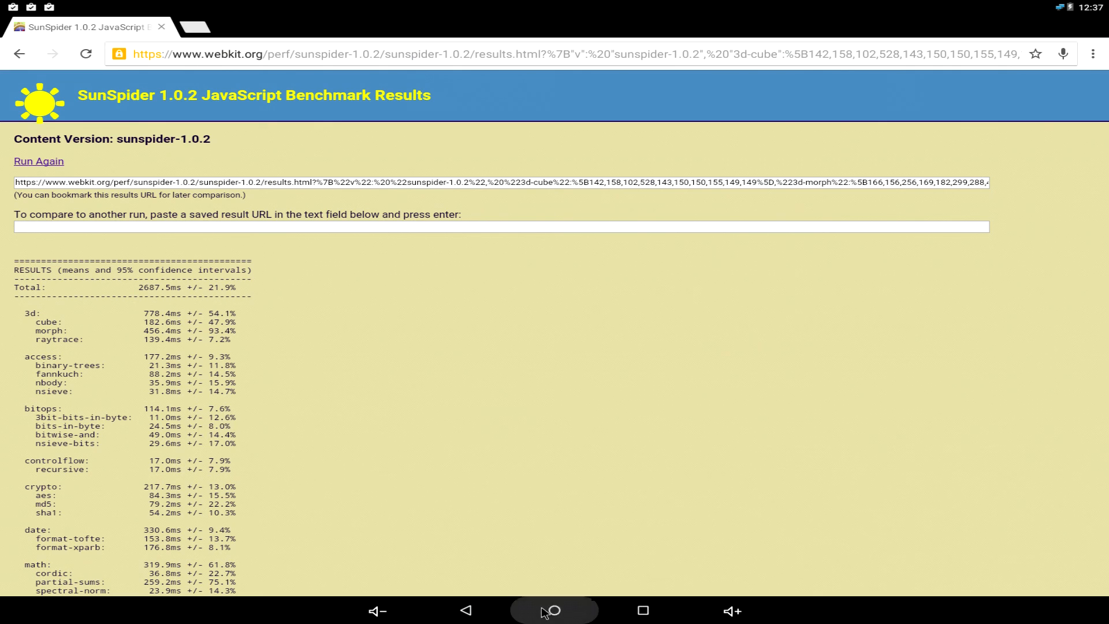
left_click(554, 612)
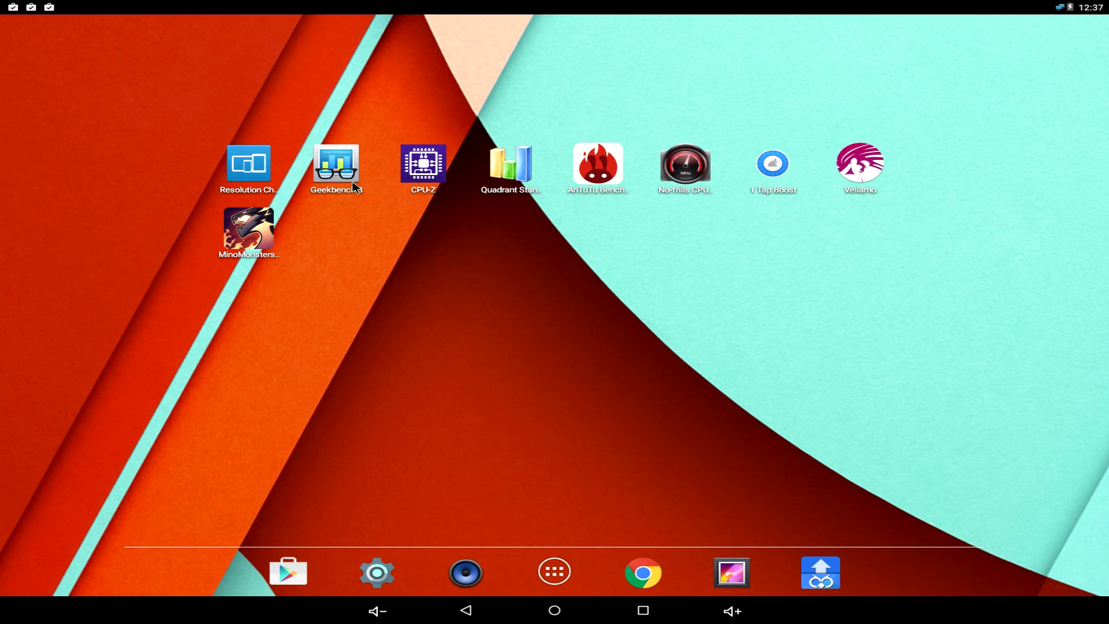
Run Geekbench 3 to a 354 single-core and 1024 multi-core score, then return home.
left_click(336, 164)
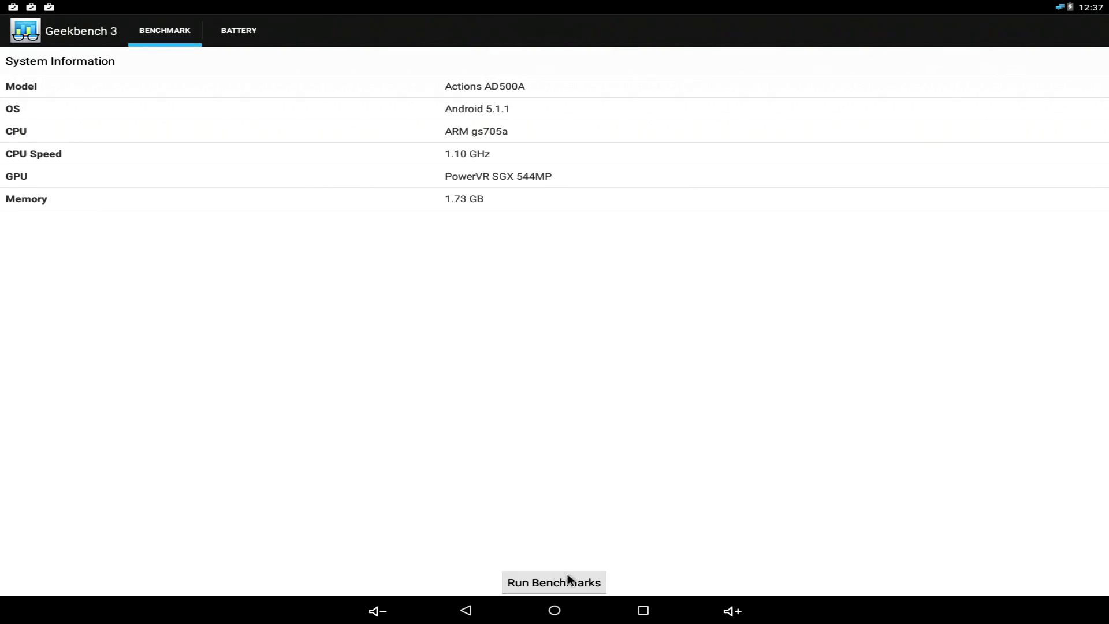
left_click(554, 583)
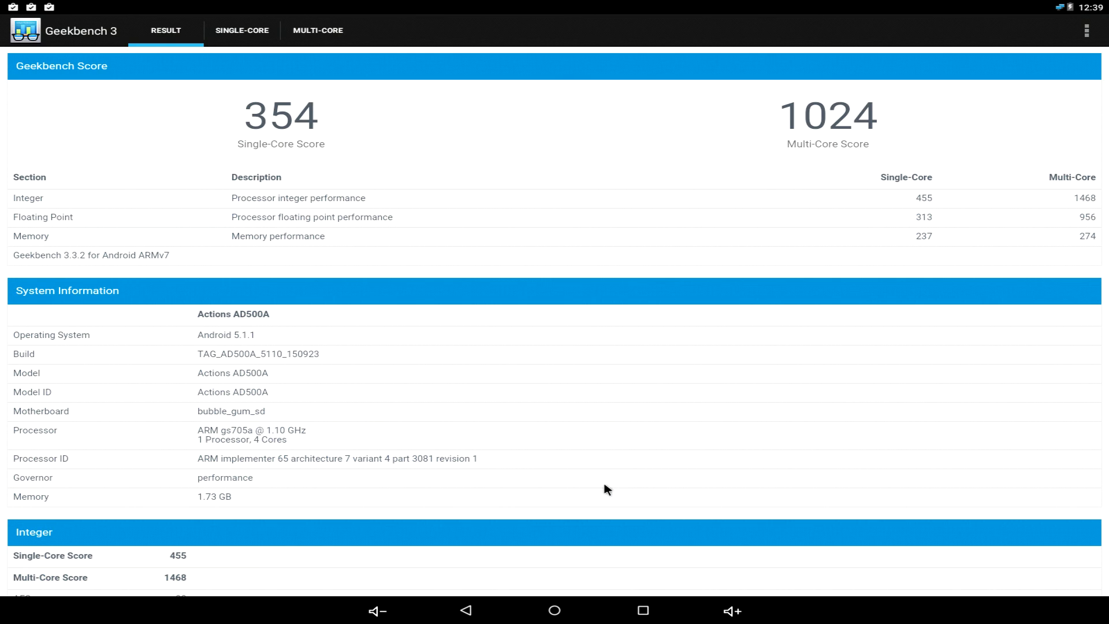
mouse_move(553, 492)
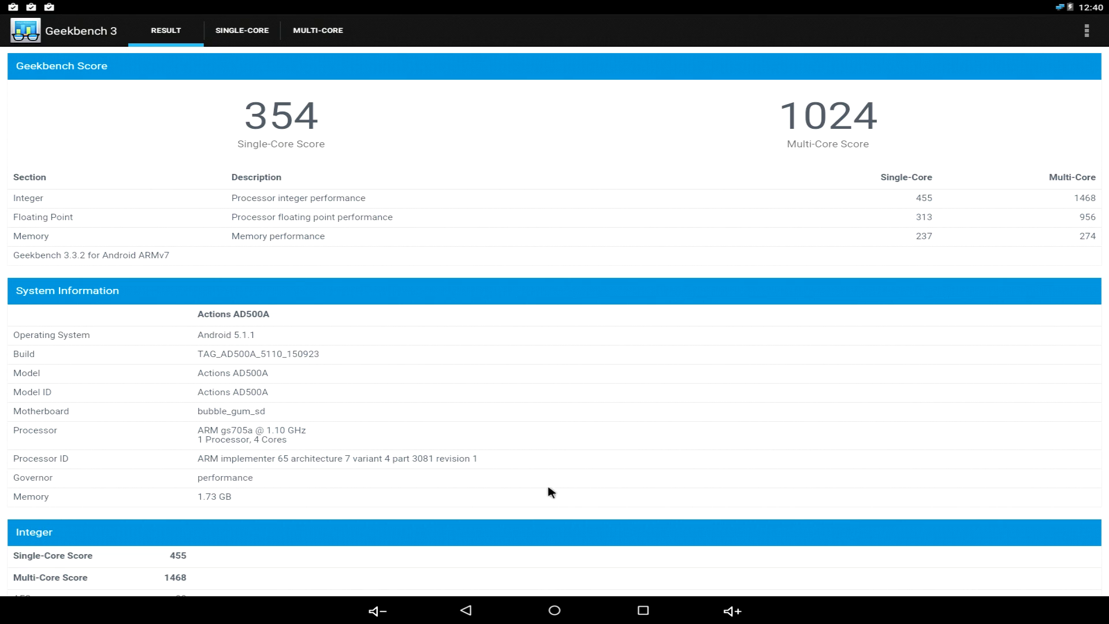
left_click(553, 610)
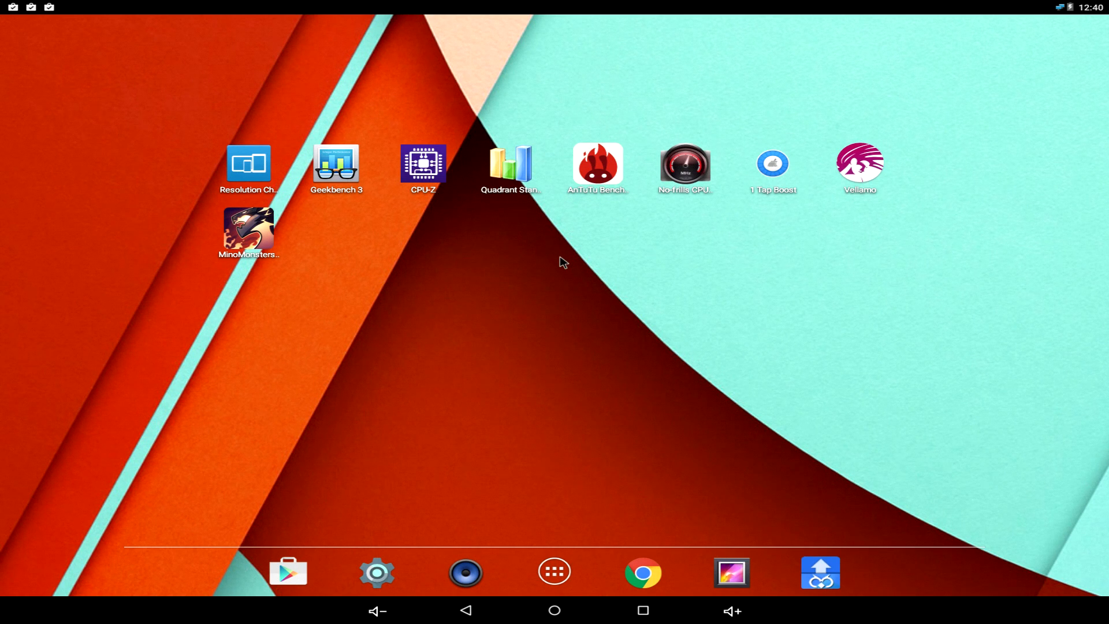
scroll("right", 3)
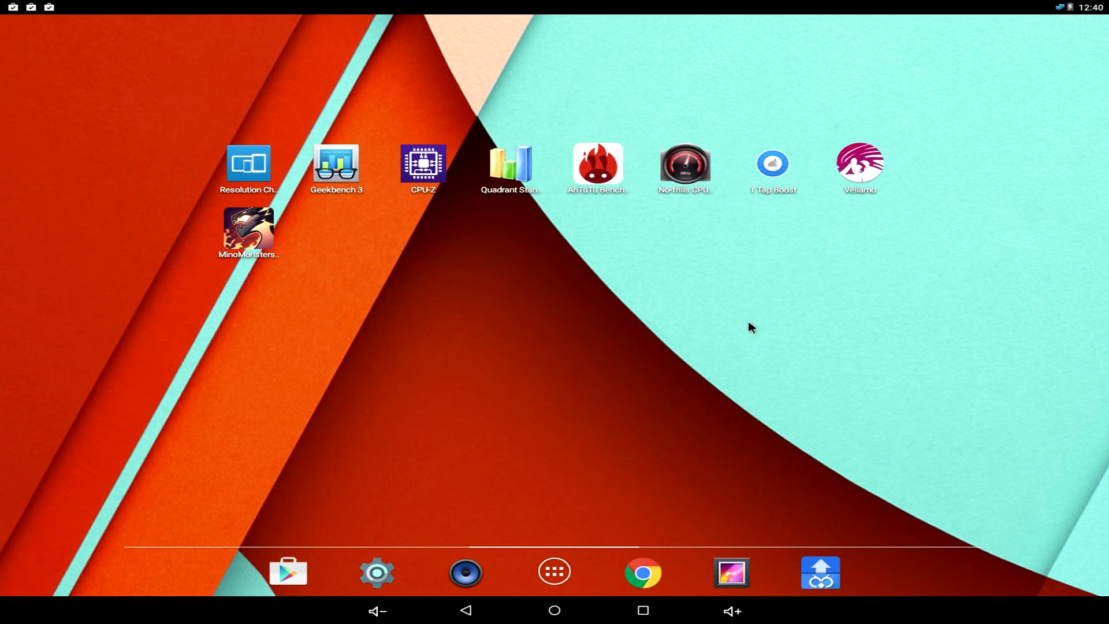
mouse_move(740, 323)
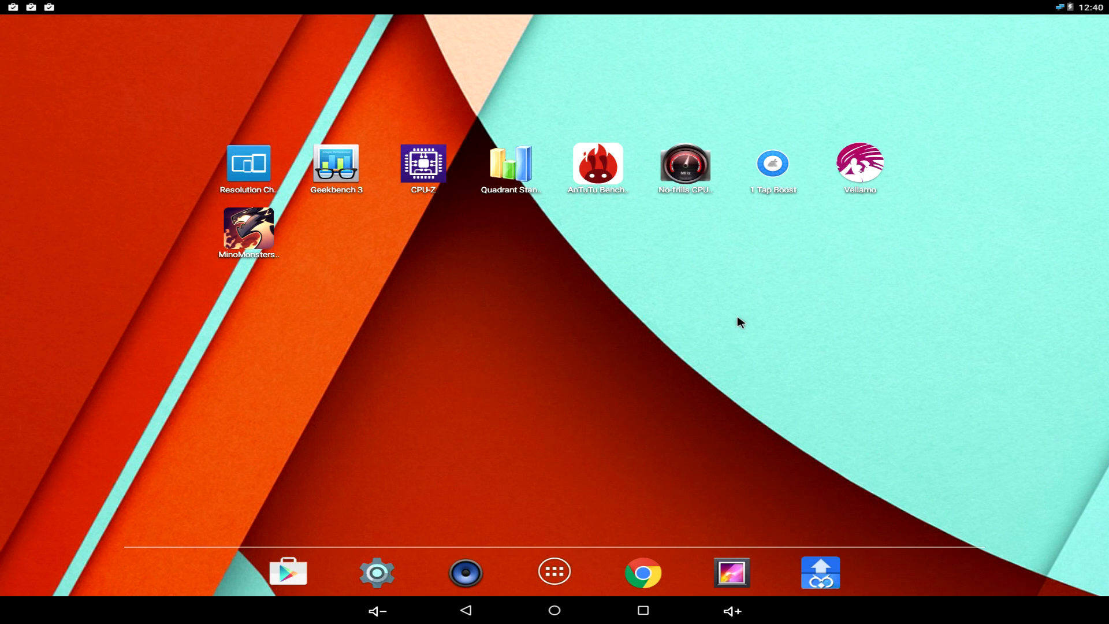